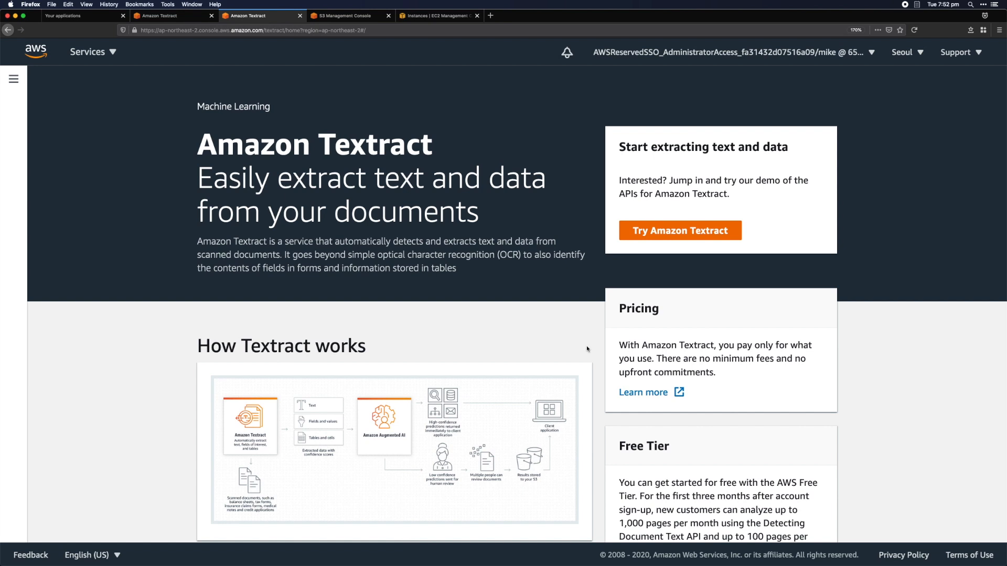
pyautogui.moveTo(599, 325)
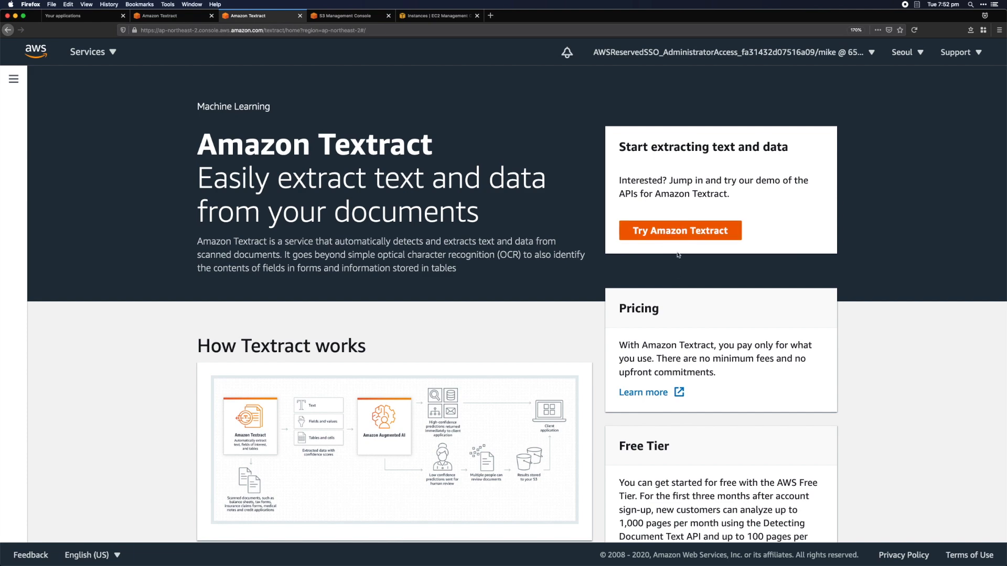
# Launch the Analyze document demo and review the sample employment application's extracted raw text
pyautogui.click(680, 230)
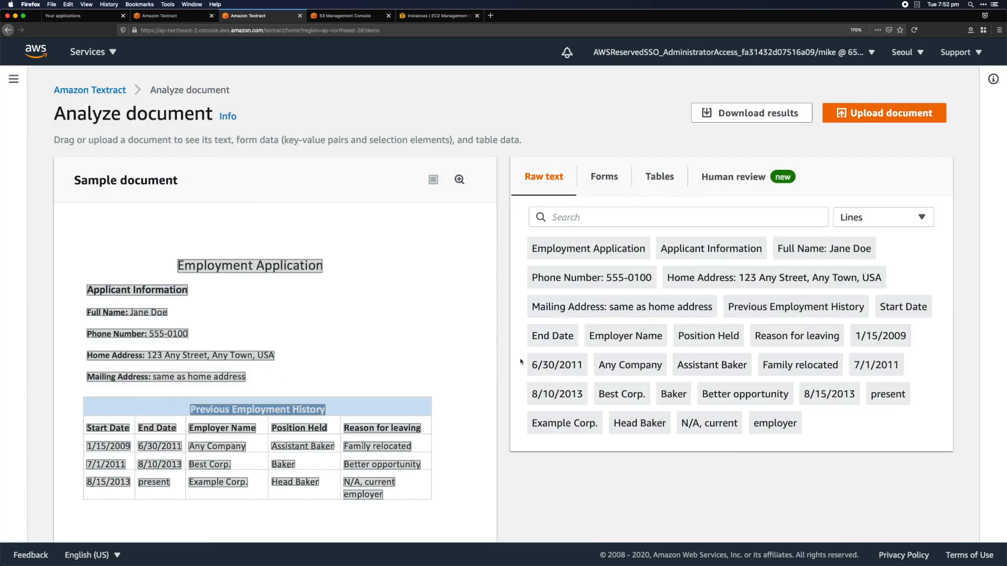
pyautogui.scroll(-3)
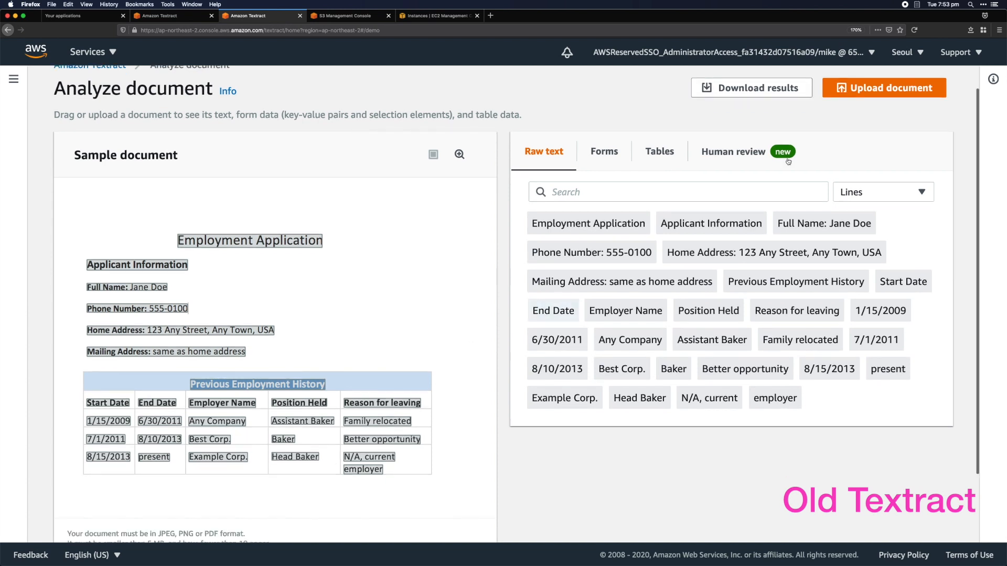
# Analyze the handwritten tps-server cover sheet in the Seoul demo, then move to the Sydney-region demo
pyautogui.click(883, 87)
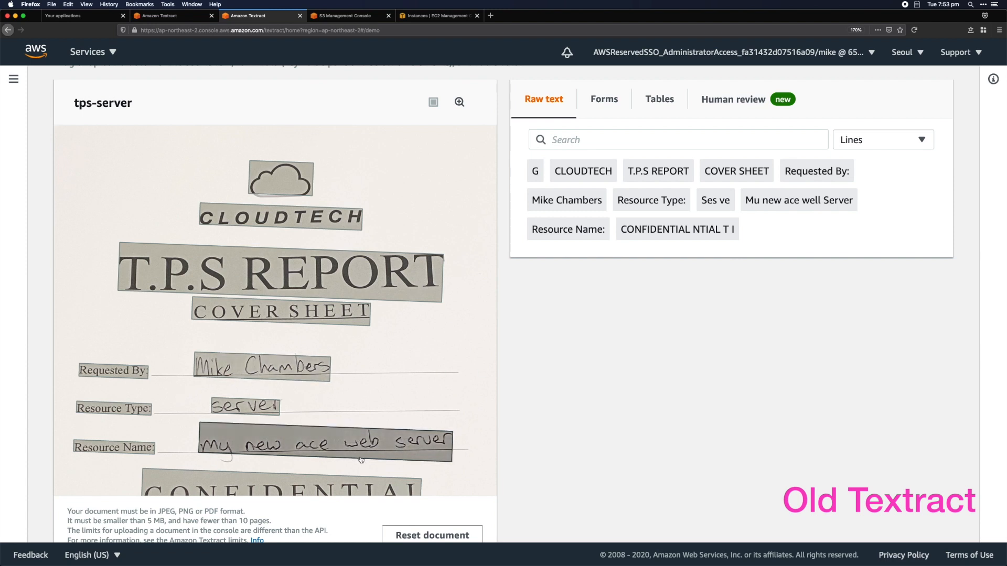
pyautogui.moveTo(798, 200)
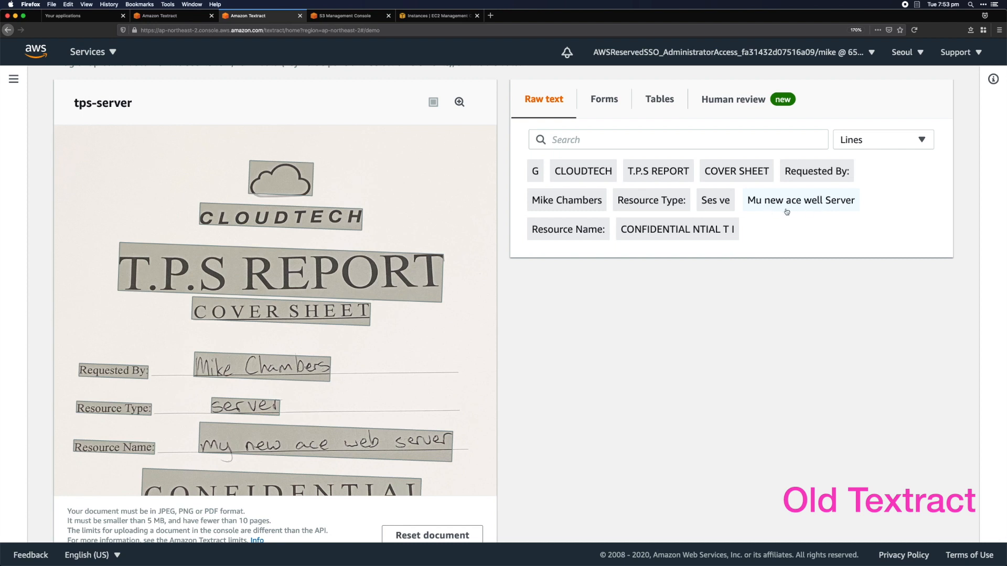
pyautogui.moveTo(795, 215)
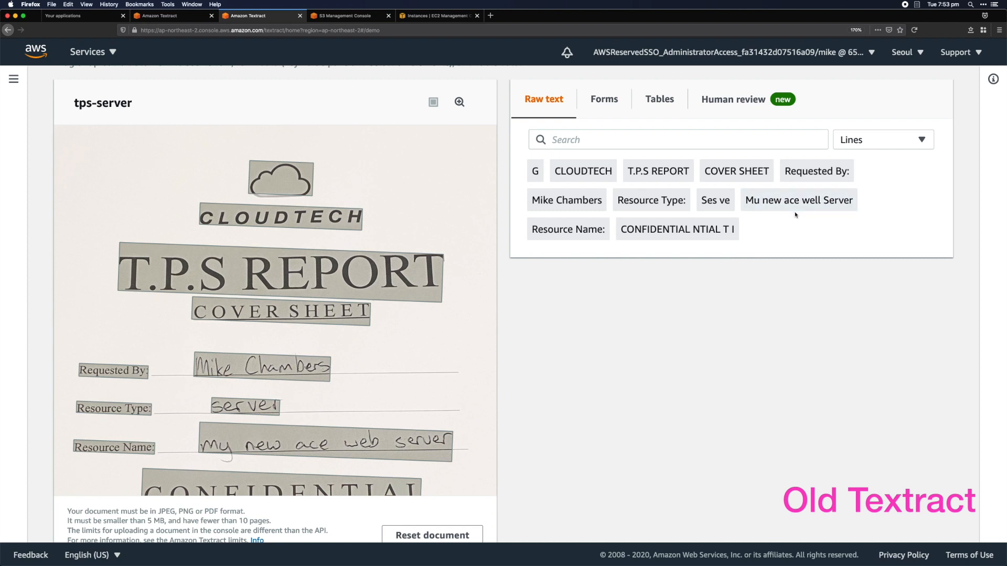
pyautogui.click(170, 16)
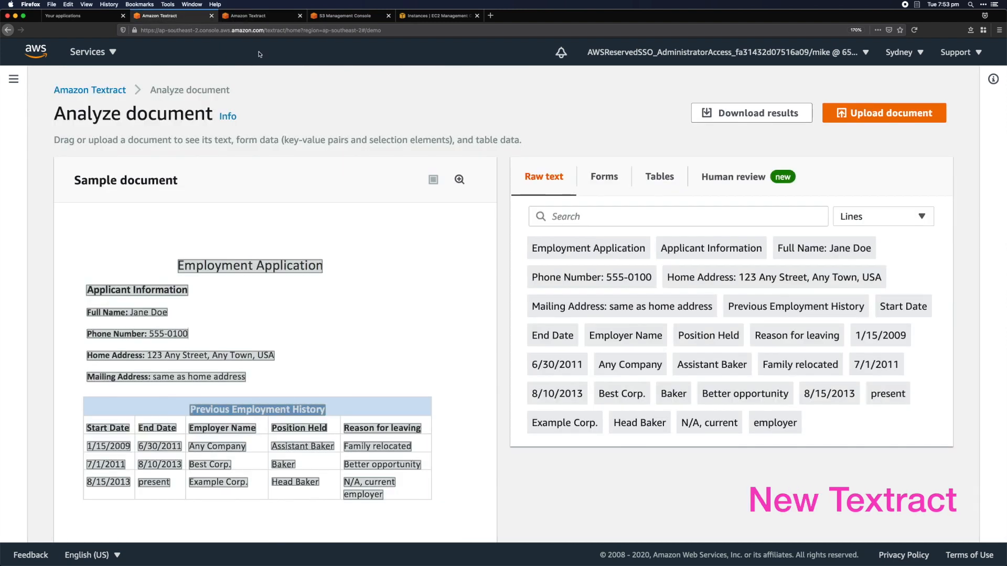
# Analyze the tps-server cover sheet in the Sydney demo, reading 'server' and 'my new ace web server' correctly
pyautogui.click(884, 113)
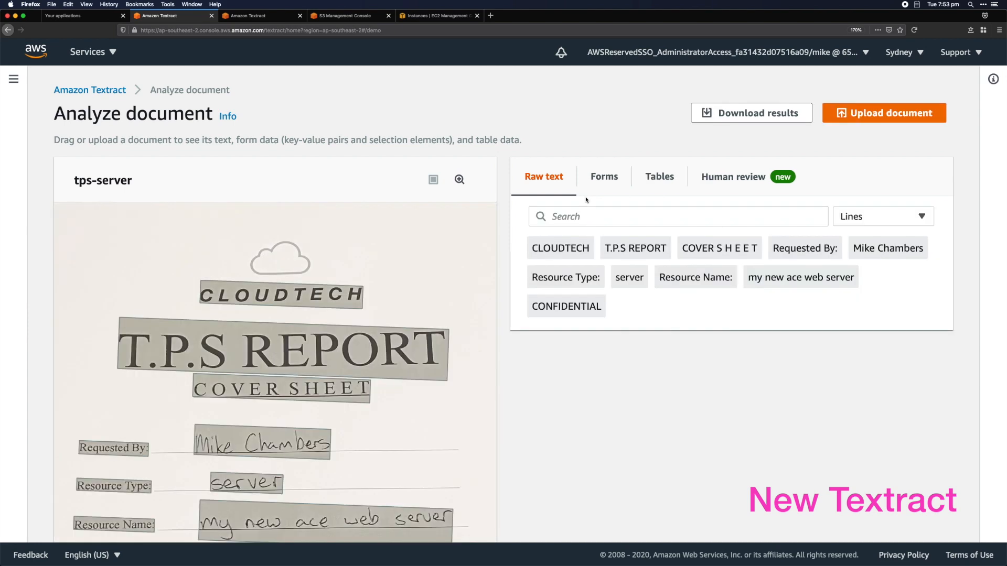
pyautogui.scroll(-3)
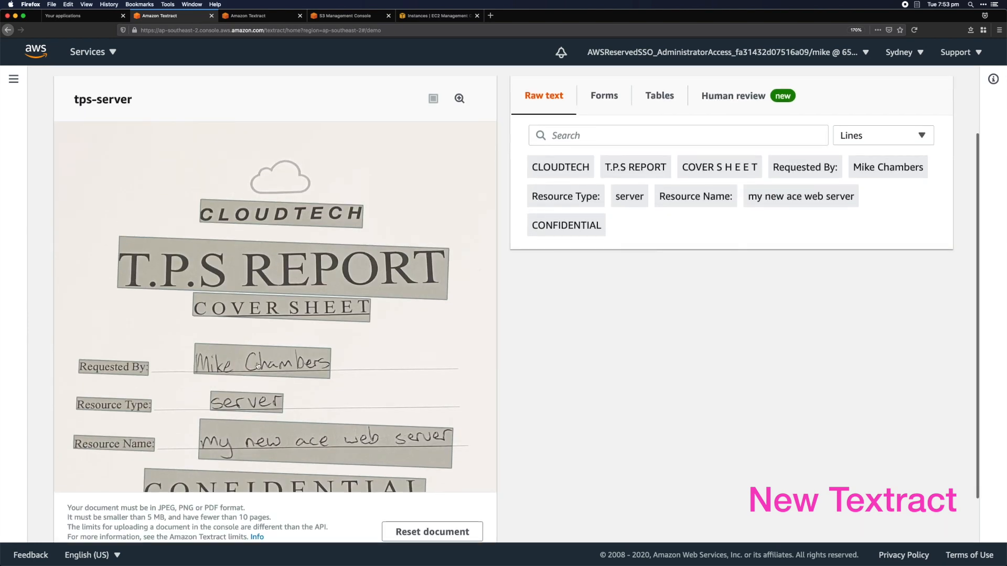
pyautogui.moveTo(805, 167)
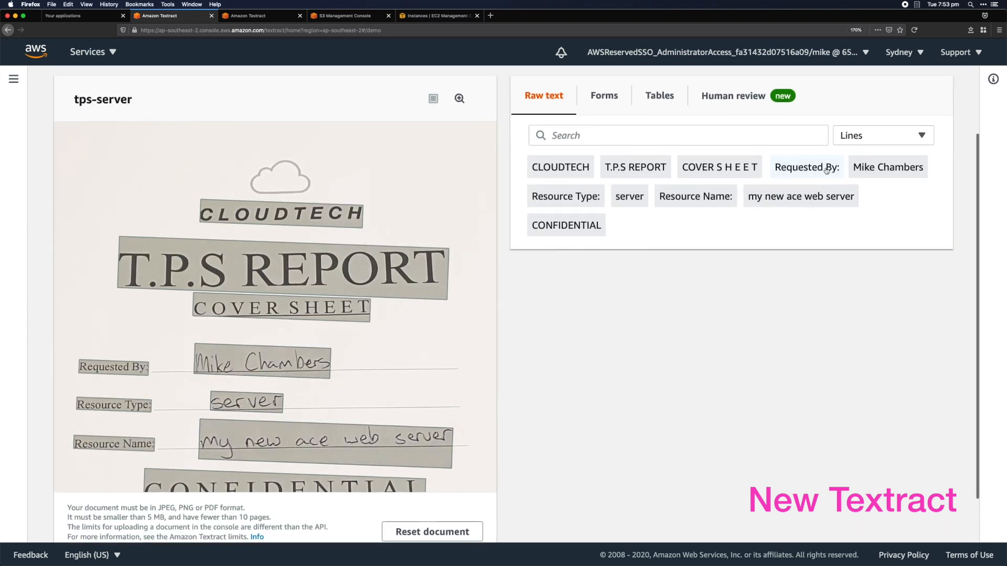
pyautogui.moveTo(690, 215)
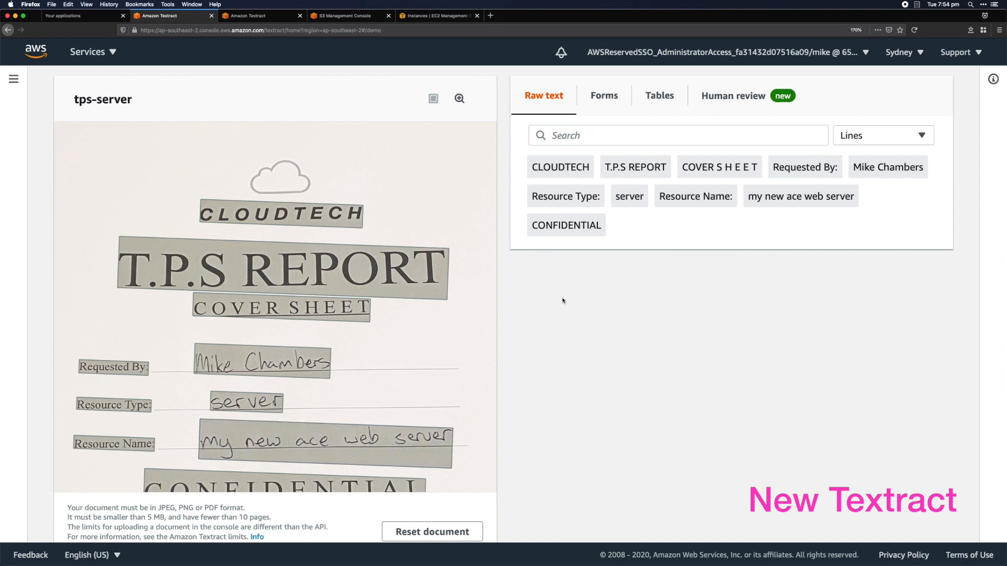
pyautogui.click(603, 95)
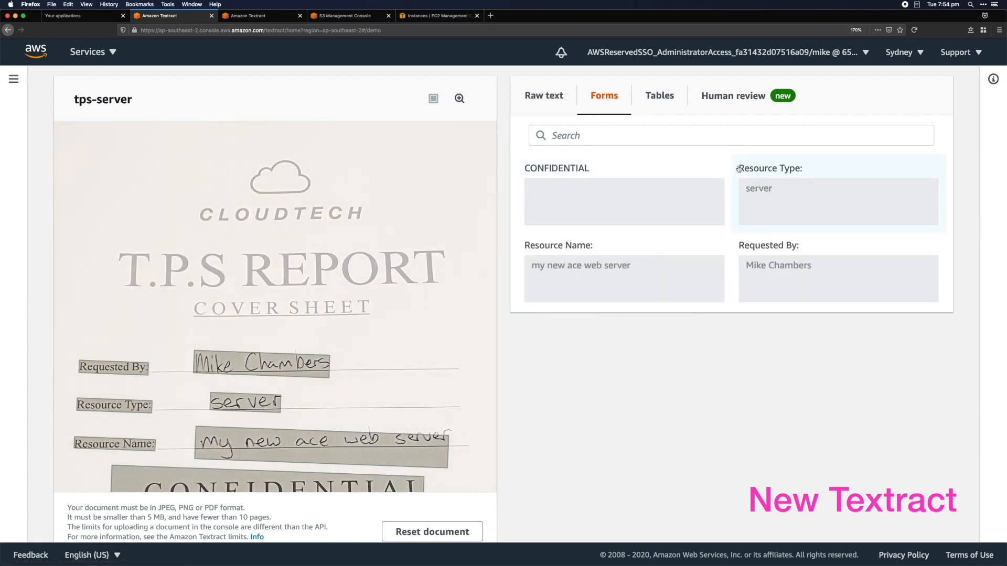
pyautogui.moveTo(584, 254)
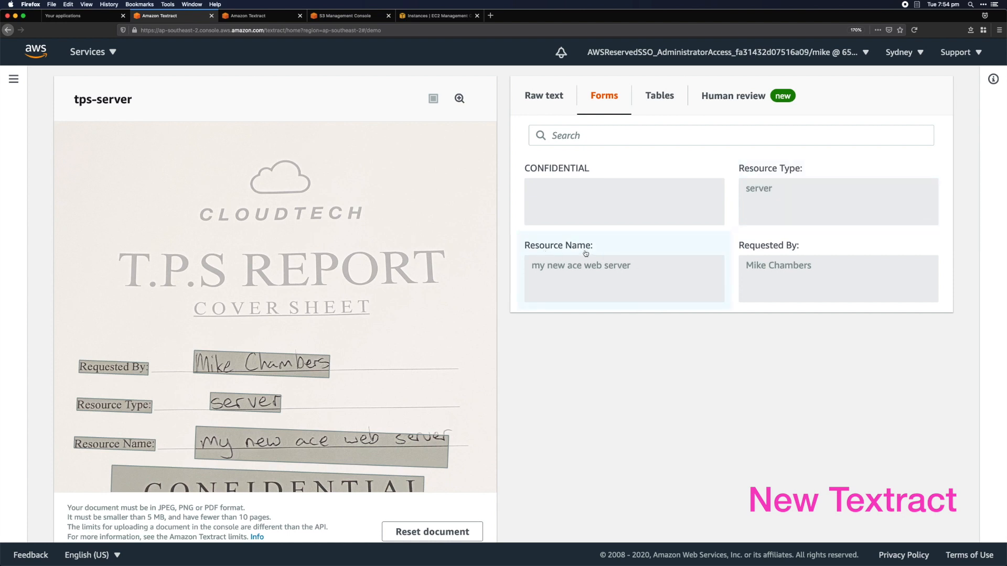
pyautogui.moveTo(737, 270)
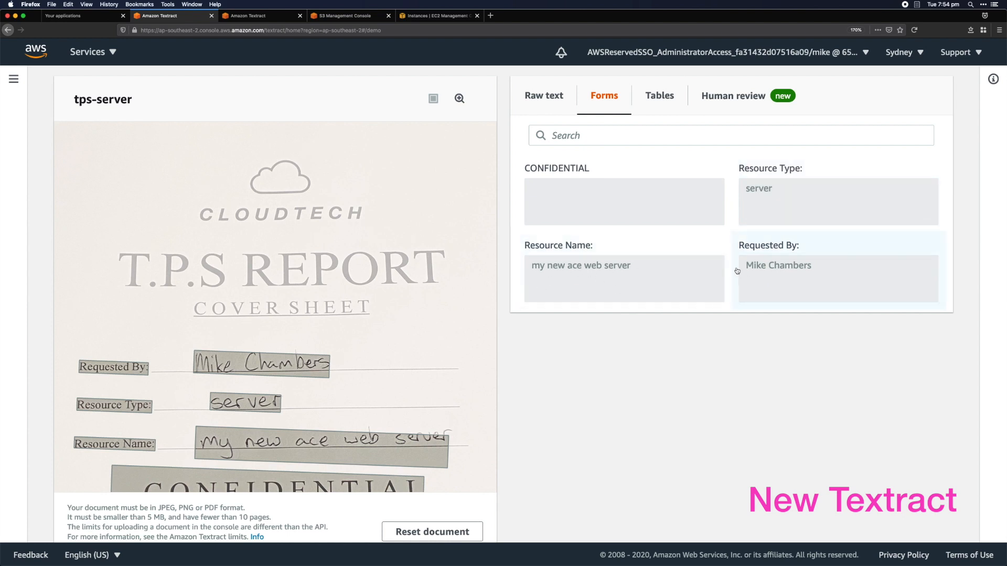
pyautogui.moveTo(806, 275)
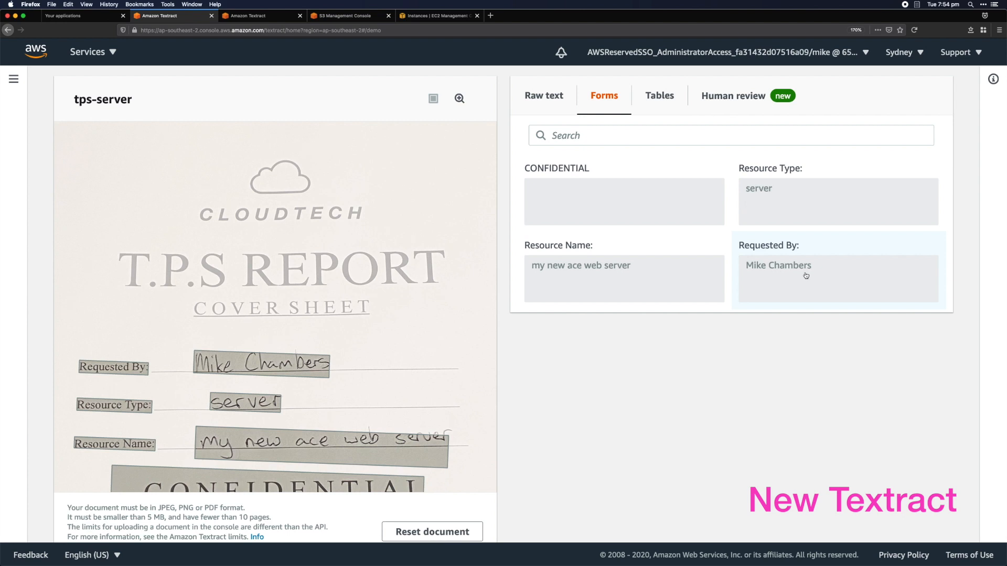
# Check the S3 bucket list and EC2 instances list, then enter the tps-coversheets bucket with its four objects
pyautogui.click(350, 15)
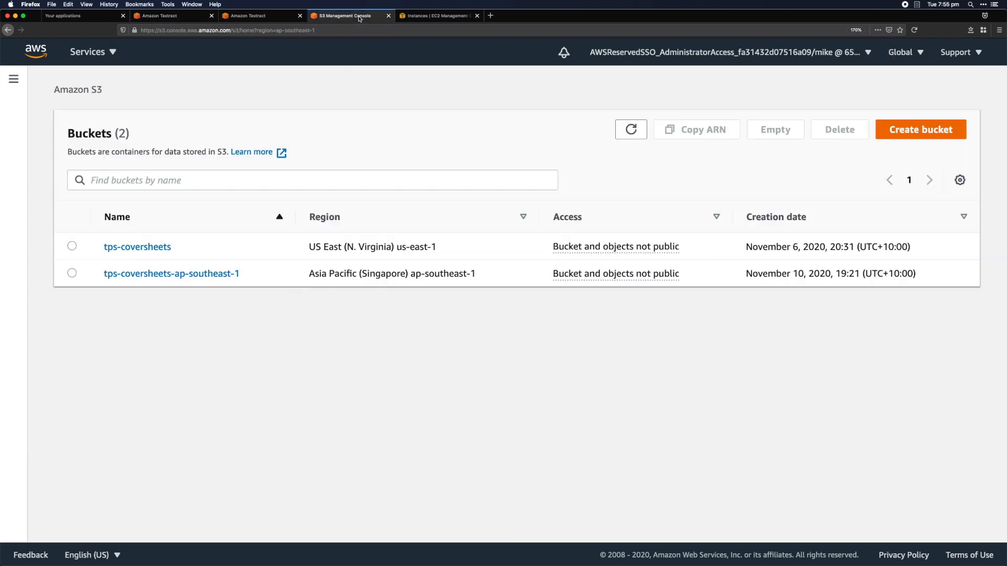
pyautogui.moveTo(115, 338)
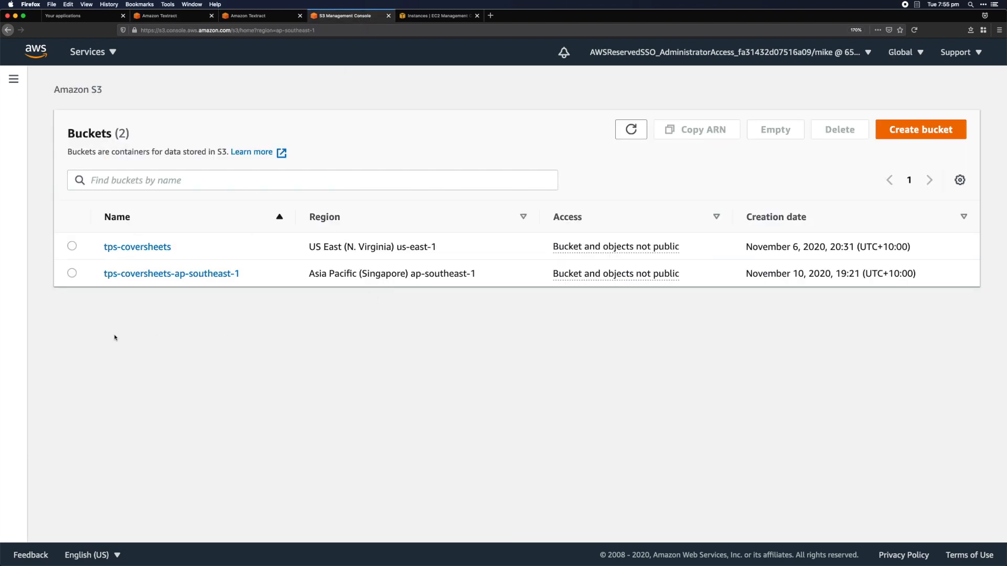
pyautogui.moveTo(199, 362)
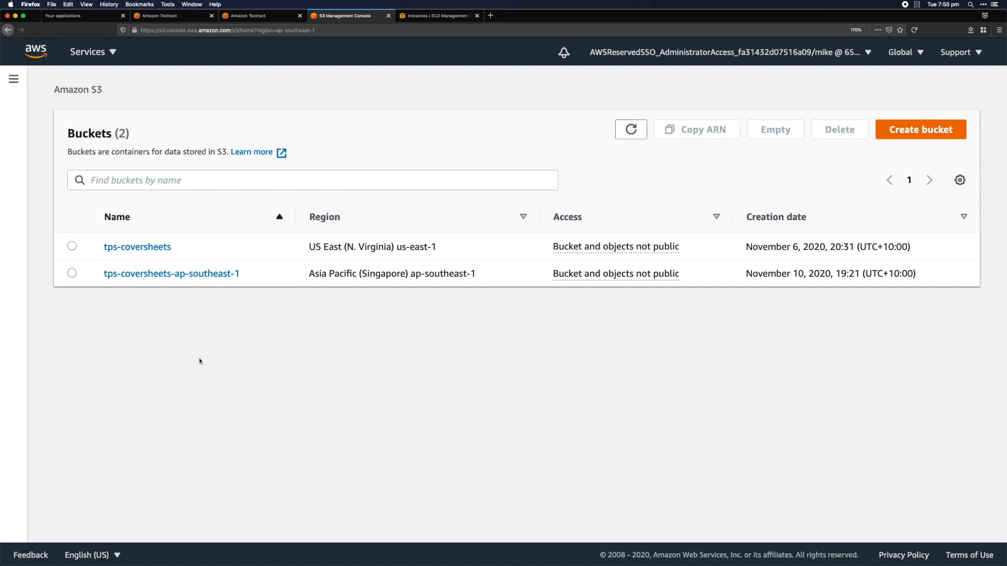
pyautogui.moveTo(461, 215)
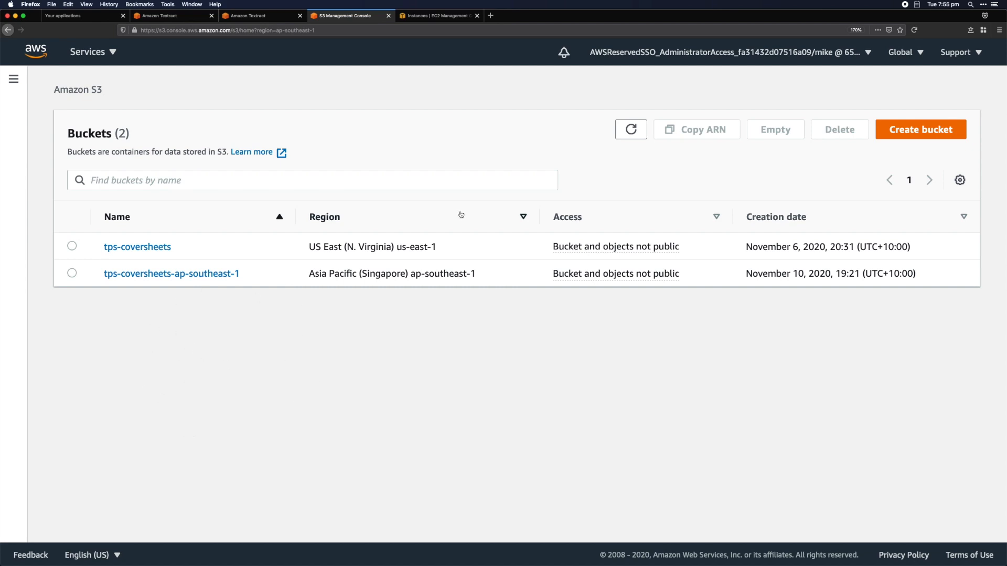
pyautogui.click(439, 16)
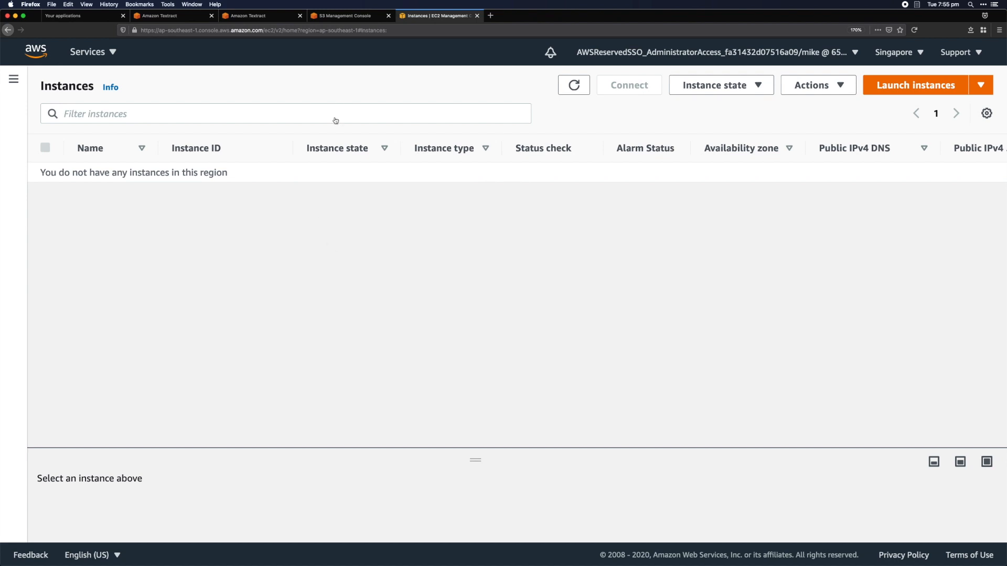
pyautogui.click(345, 16)
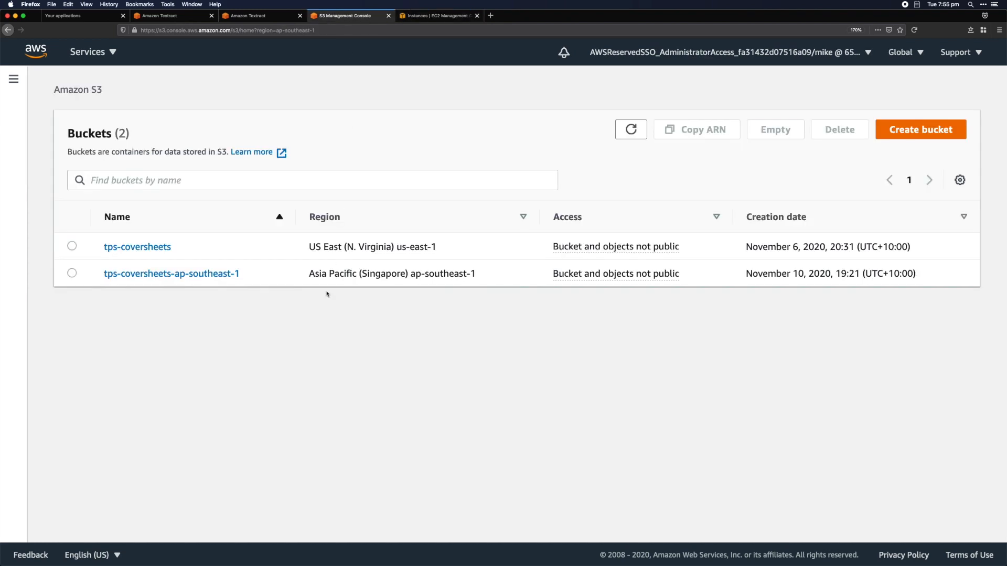
pyautogui.moveTo(137, 247)
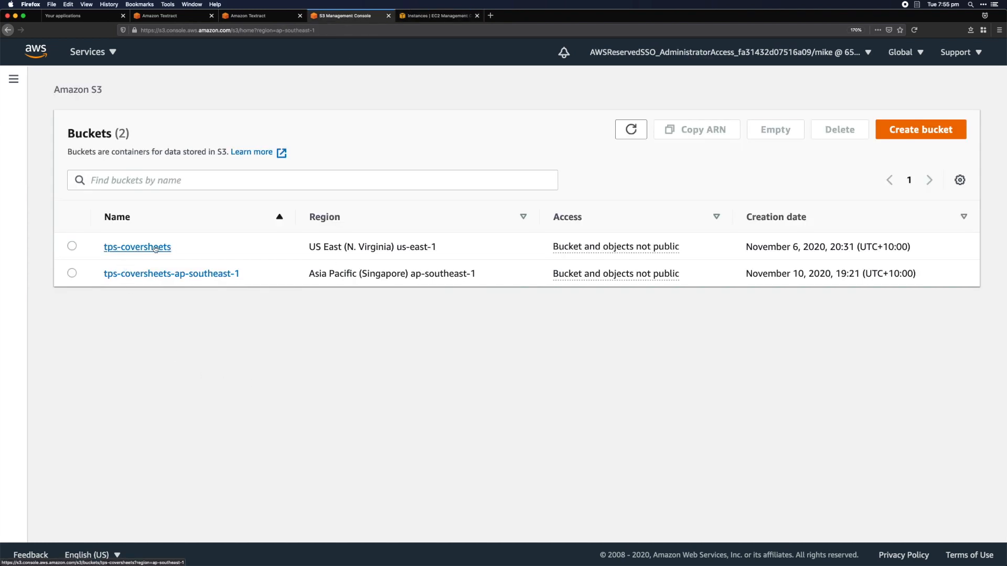
pyautogui.click(136, 246)
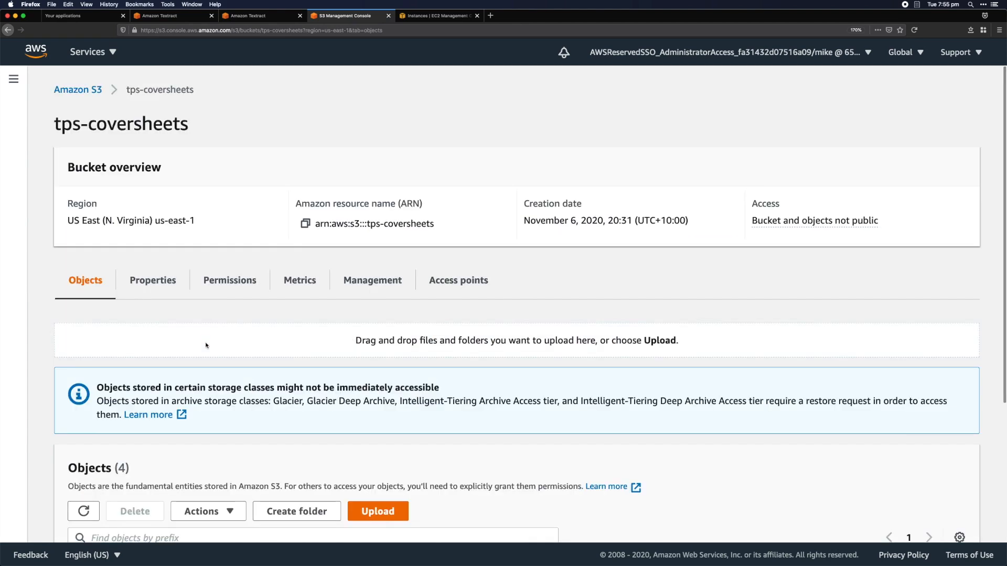
# Upload tps-bucket.jpg (2.4 MB) to tps-coversheets and return to the bucket, now holding five objects
pyautogui.click(378, 511)
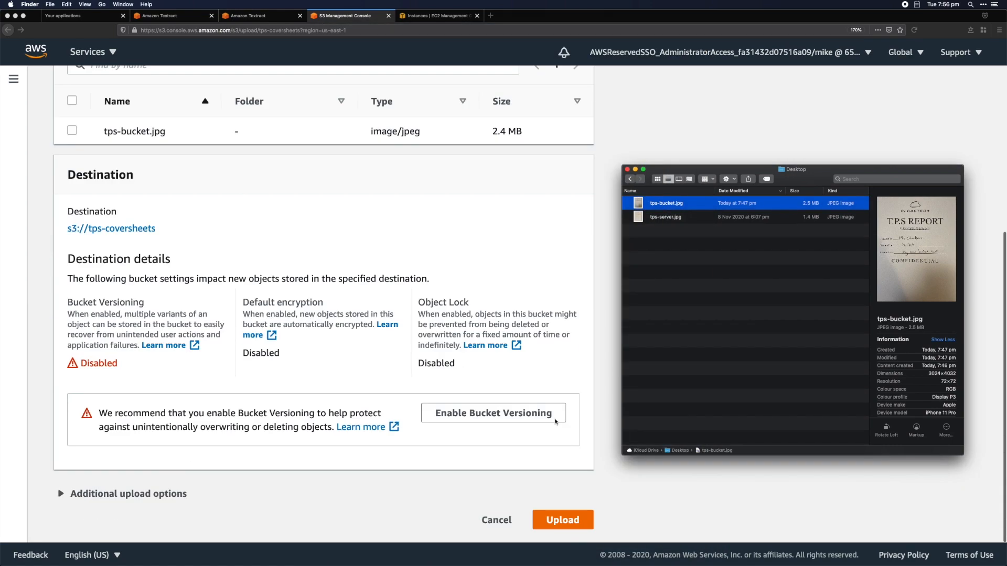
pyautogui.click(561, 519)
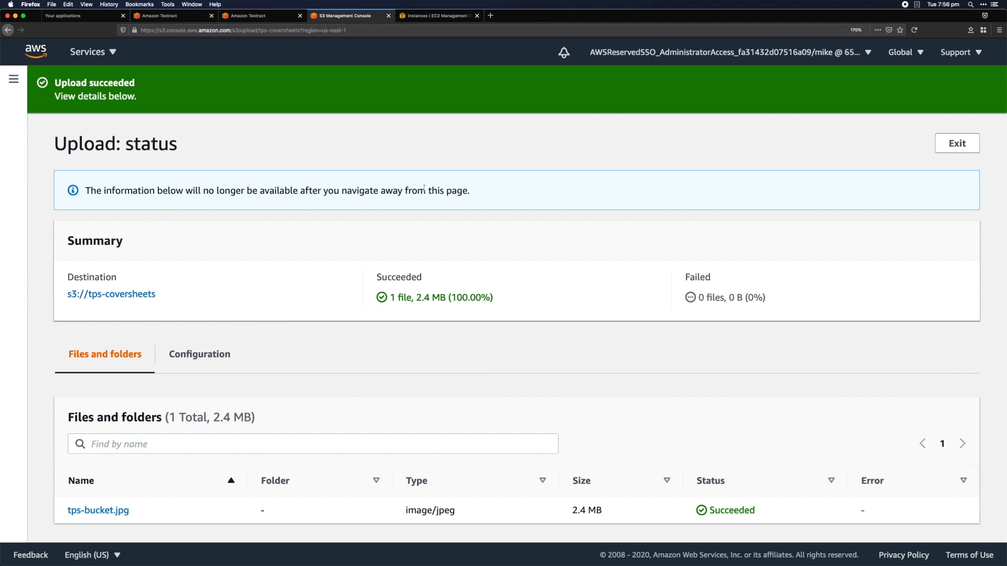
pyautogui.click(957, 143)
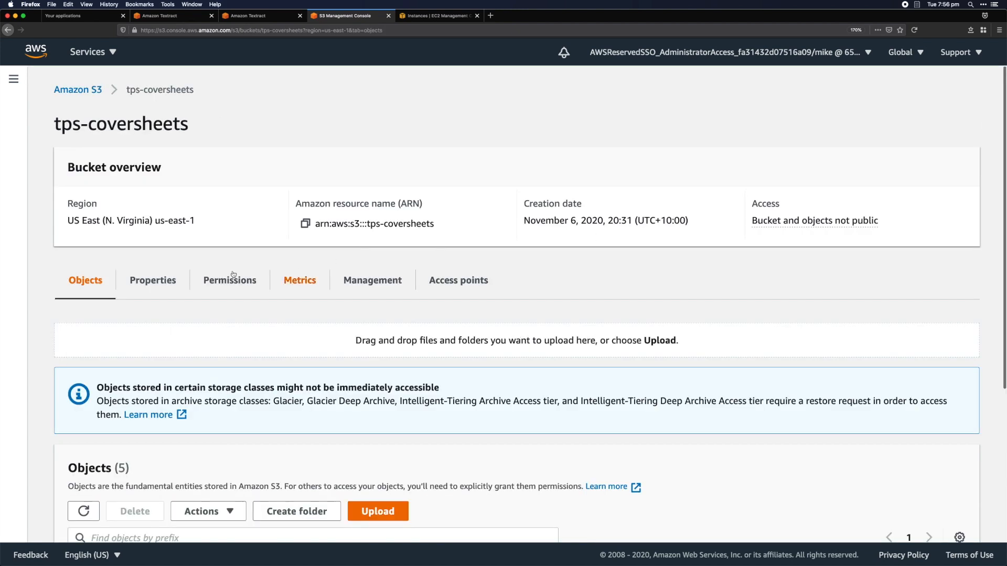
# Refresh the bucket list until the auto-created my-new-bucket-test bucket appears in US East
pyautogui.click(78, 89)
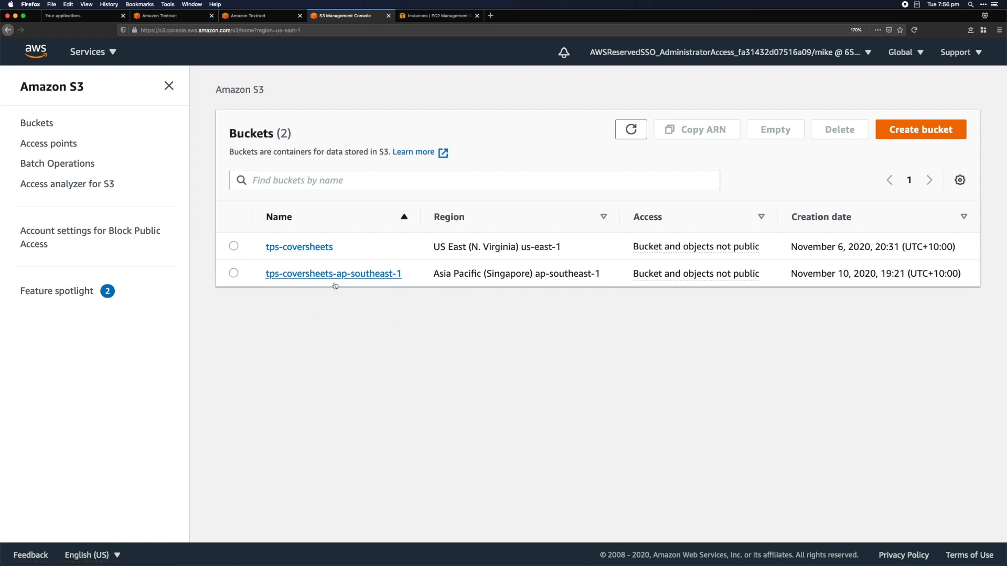
pyautogui.click(630, 129)
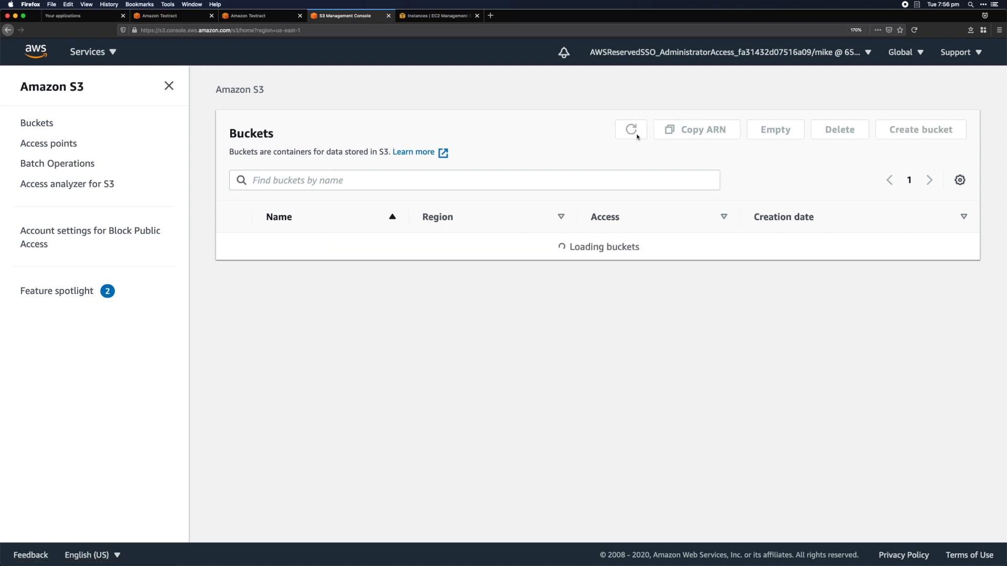
pyautogui.click(630, 129)
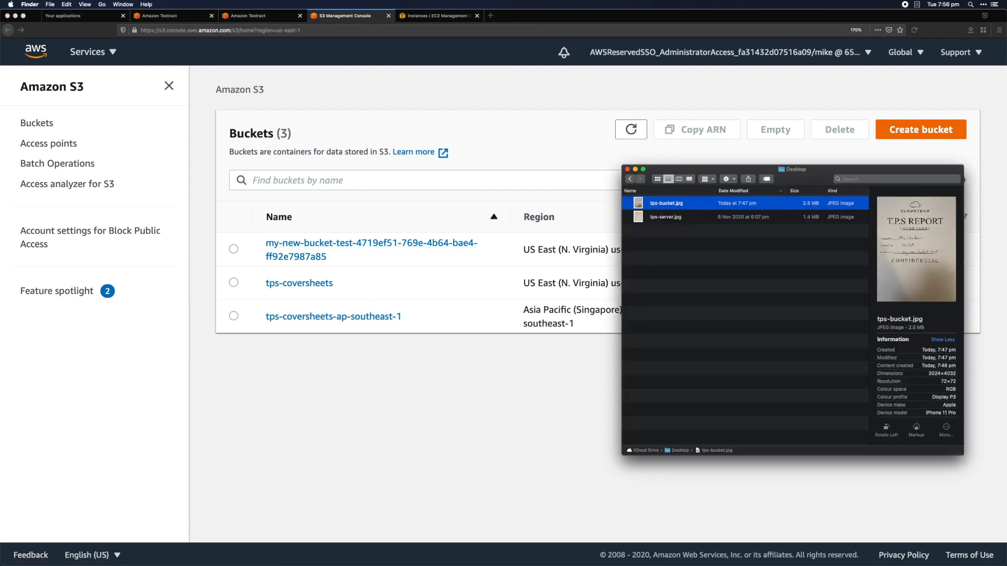
pyautogui.press('space')
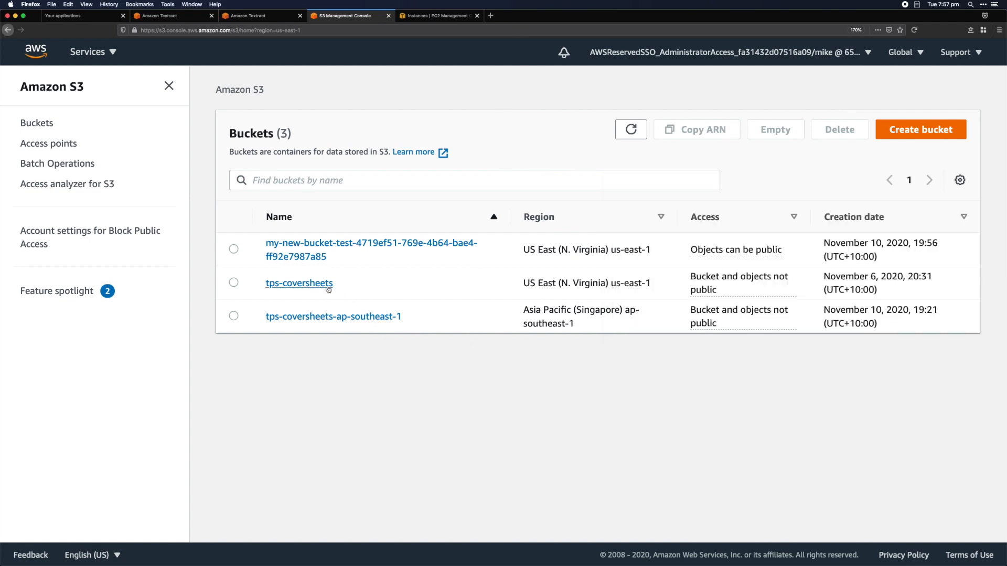
# Upload tps-server.jpg (1.4 MB) to tps-coversheets, then go to the EC2 instances list
pyautogui.click(299, 283)
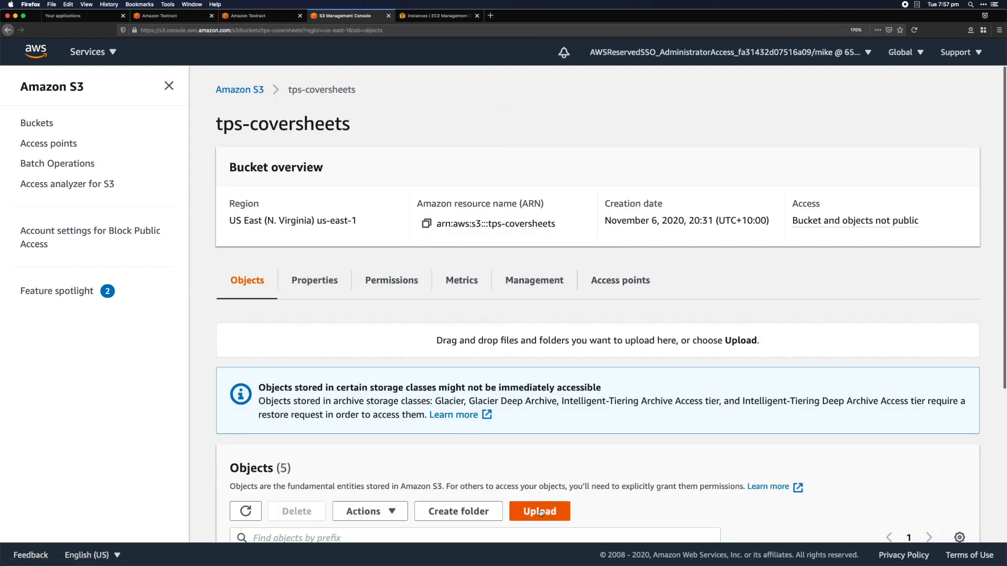
pyautogui.click(539, 511)
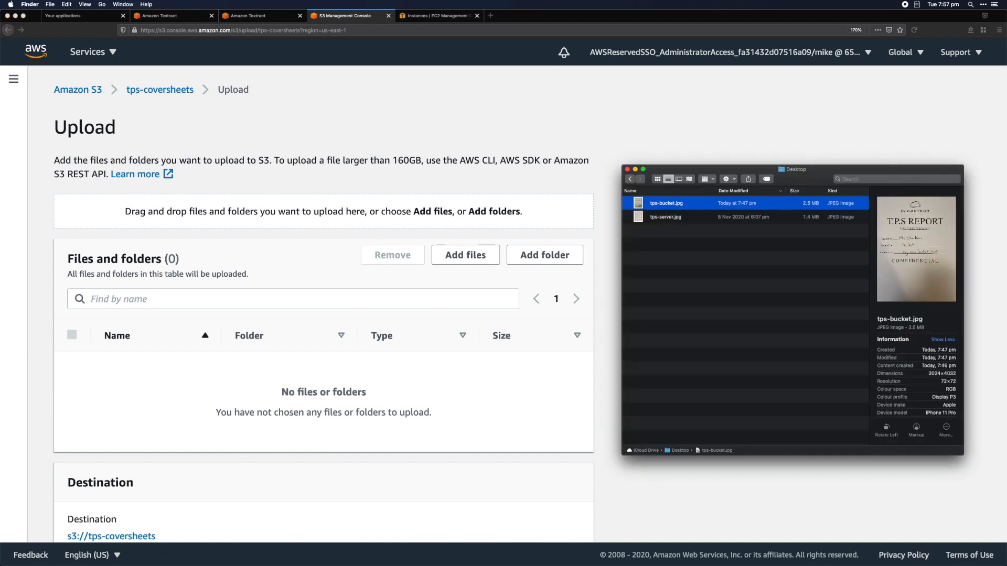
pyautogui.click(666, 217)
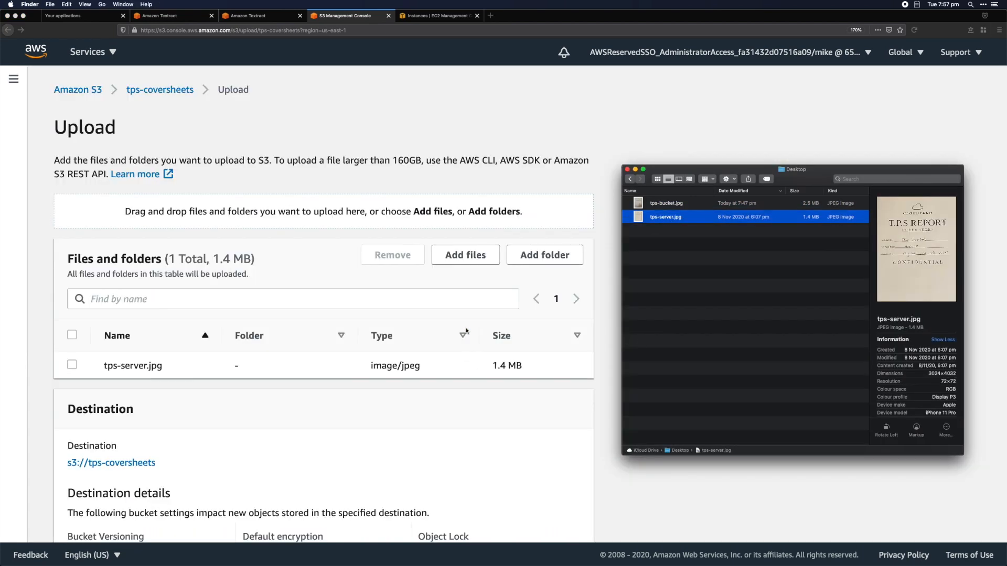
pyautogui.scroll(-3)
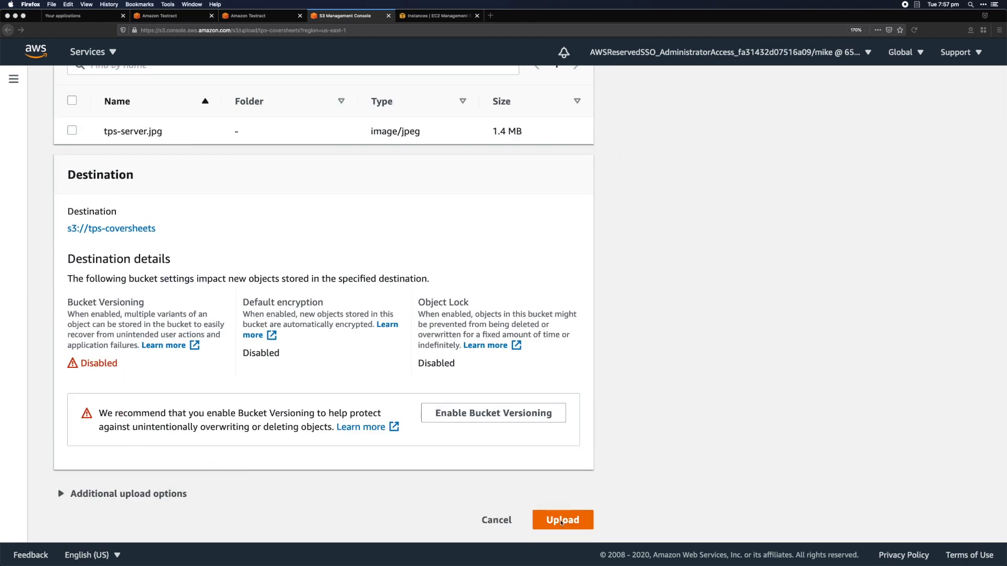
pyautogui.click(562, 519)
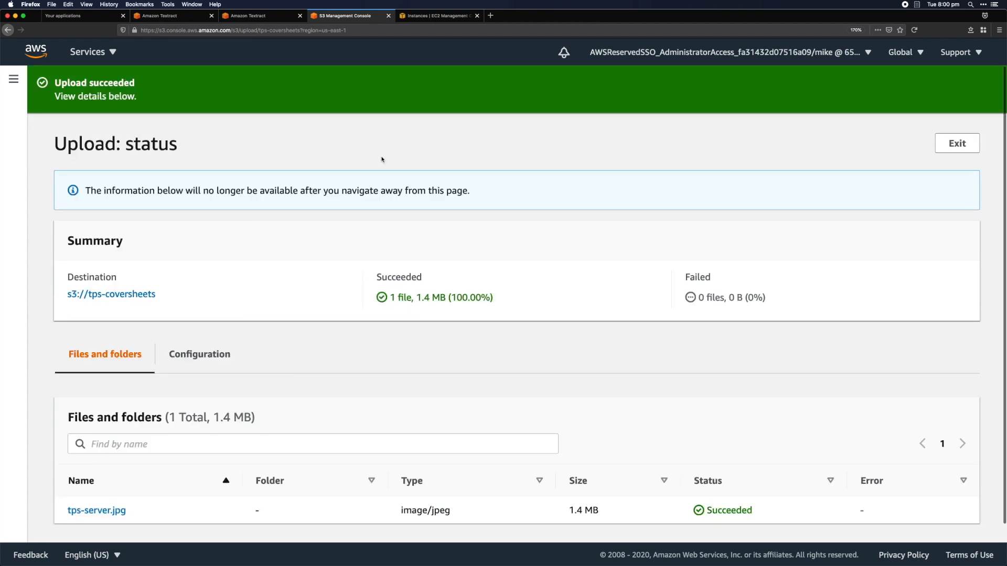
pyautogui.moveTo(411, 92)
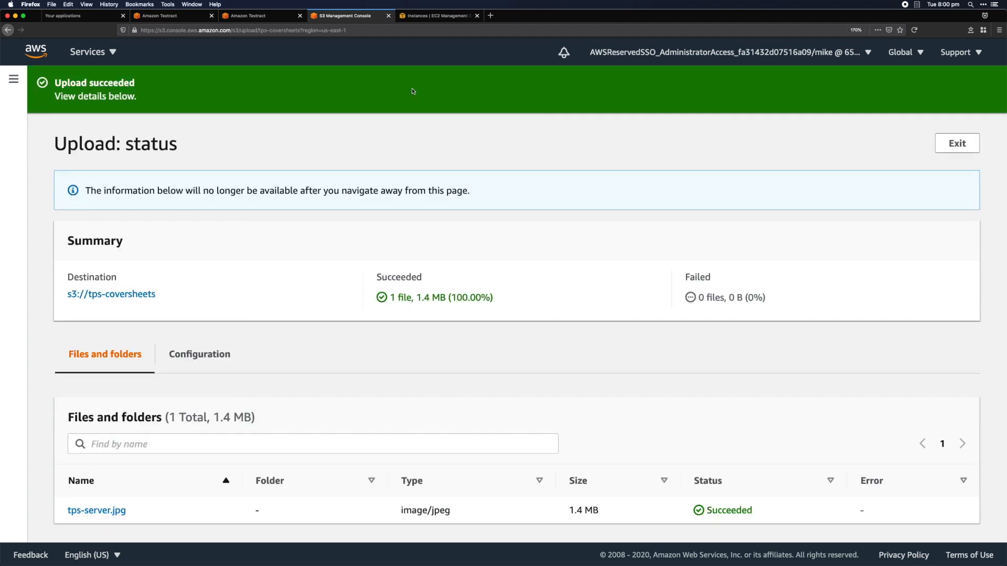
pyautogui.click(439, 16)
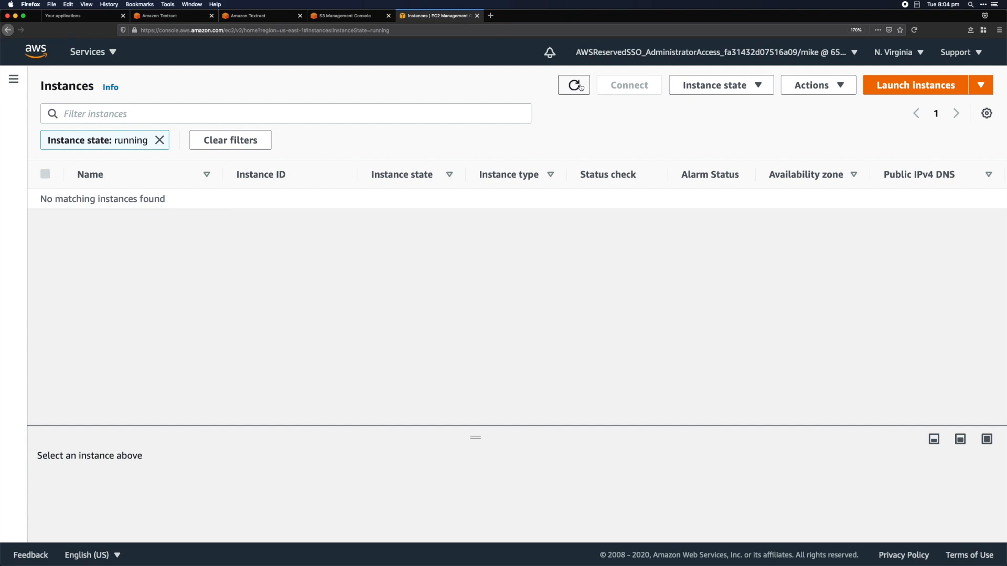
# Refresh instances until the running m1.small my-new-ace-web-server appears and show its tags
pyautogui.click(573, 85)
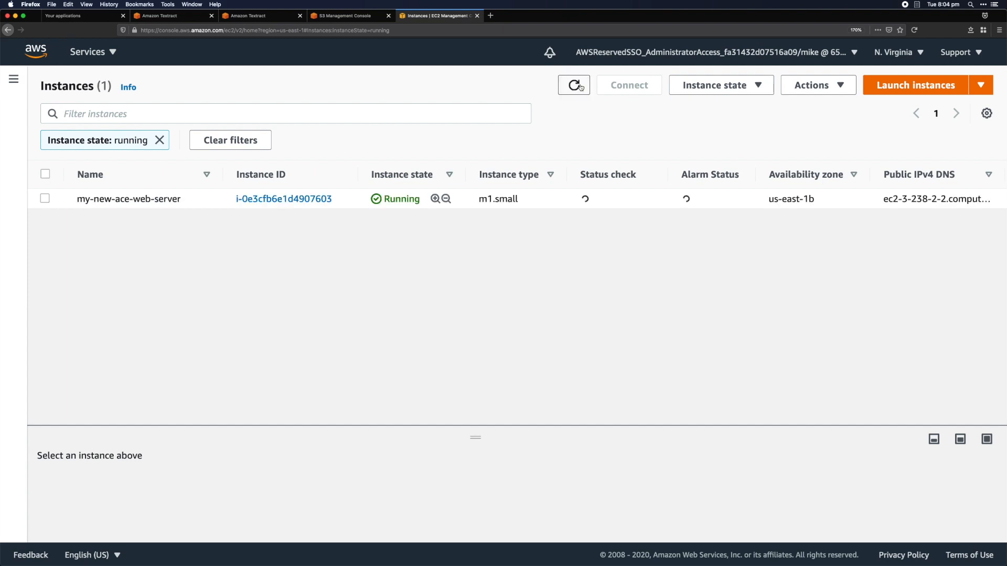
pyautogui.click(573, 85)
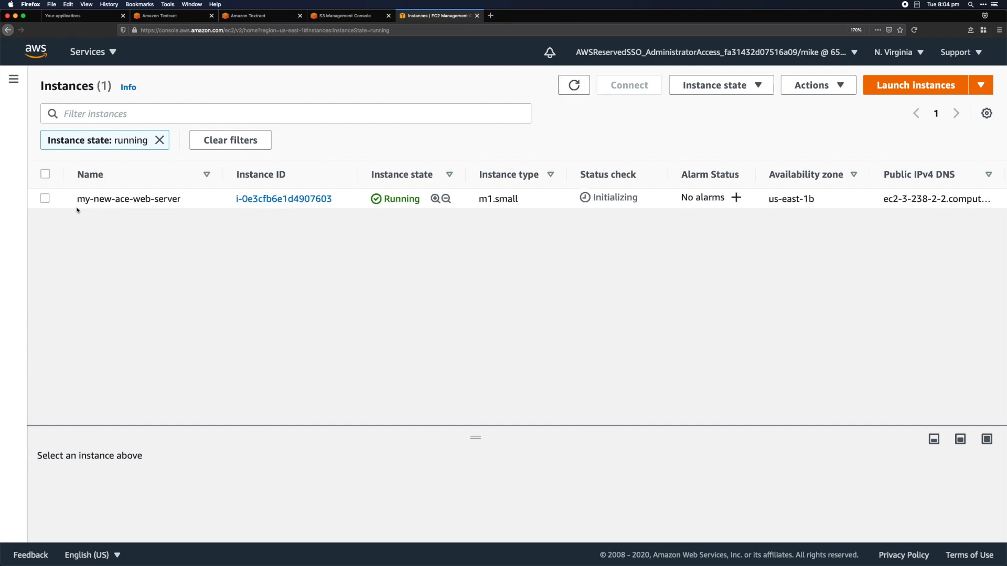
pyautogui.moveTo(199, 198)
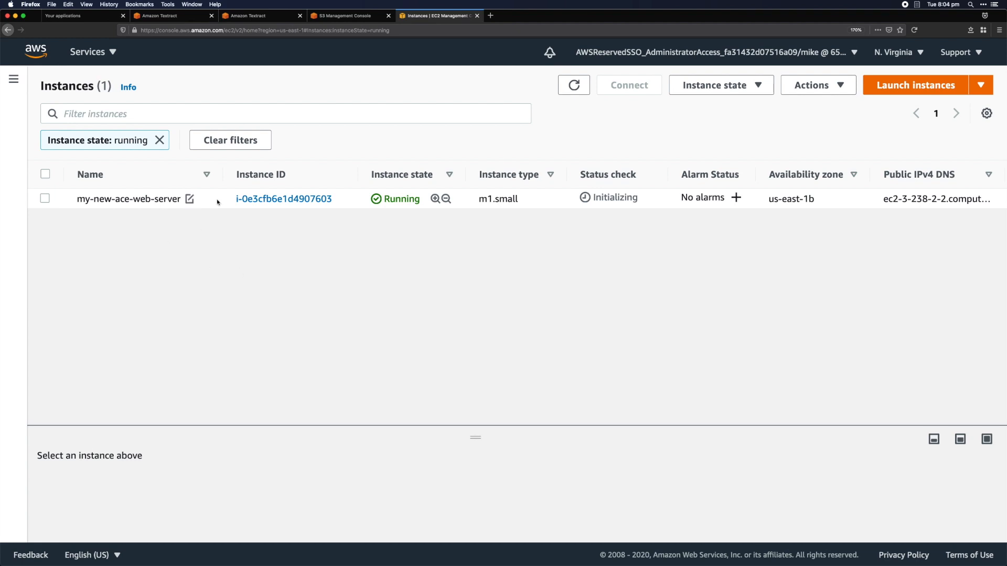
pyautogui.moveTo(393, 267)
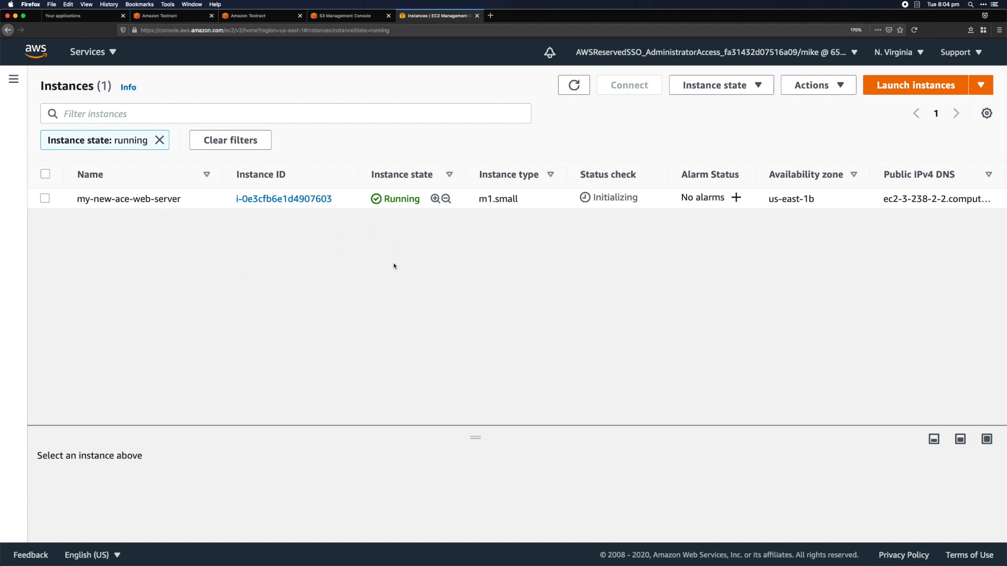
pyautogui.moveTo(356, 200)
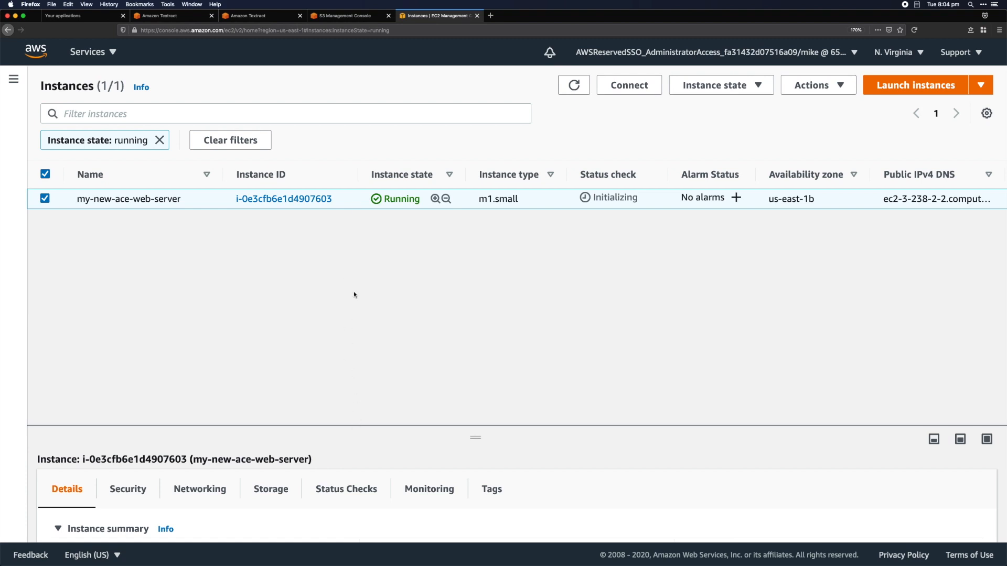
pyautogui.click(491, 489)
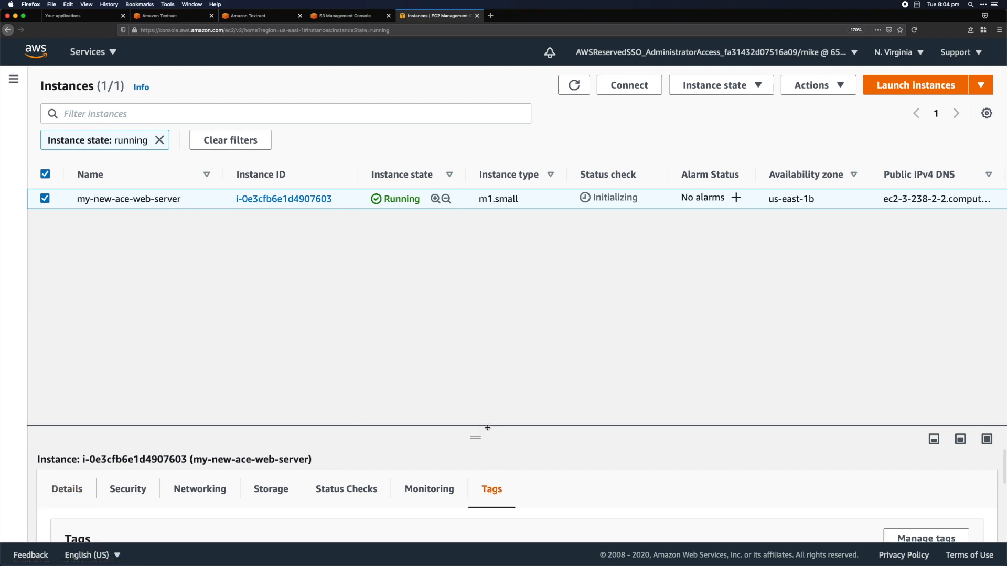